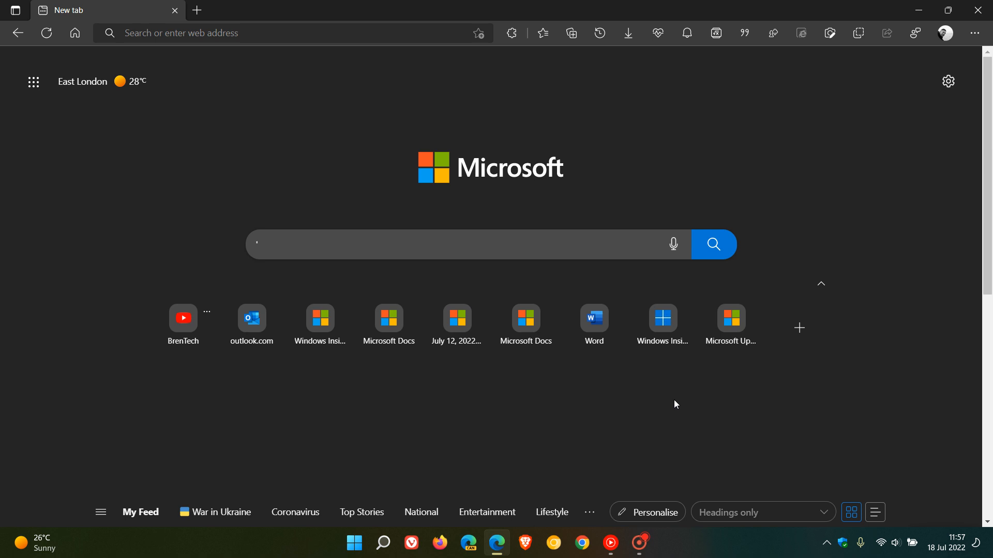
mouse_move(820, 384)
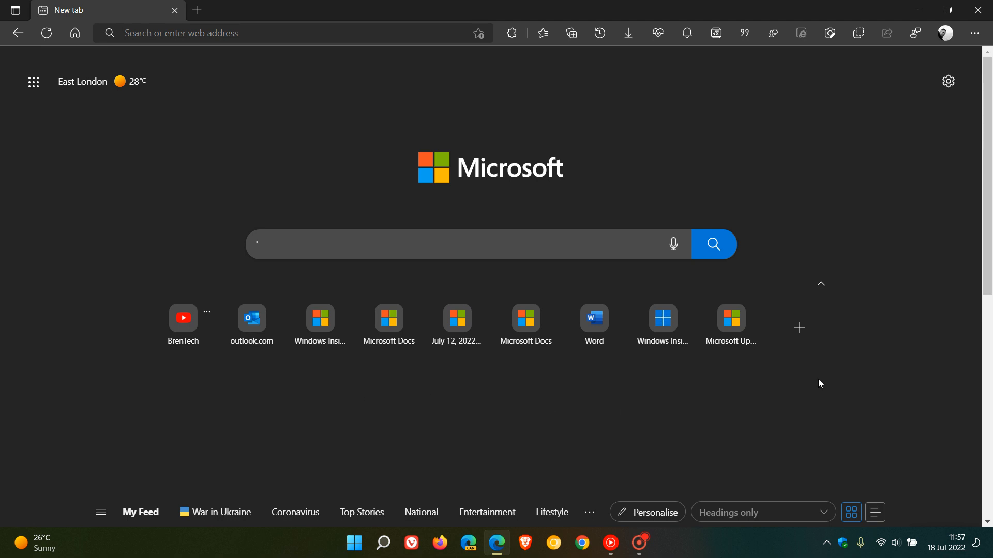
mouse_move(744, 392)
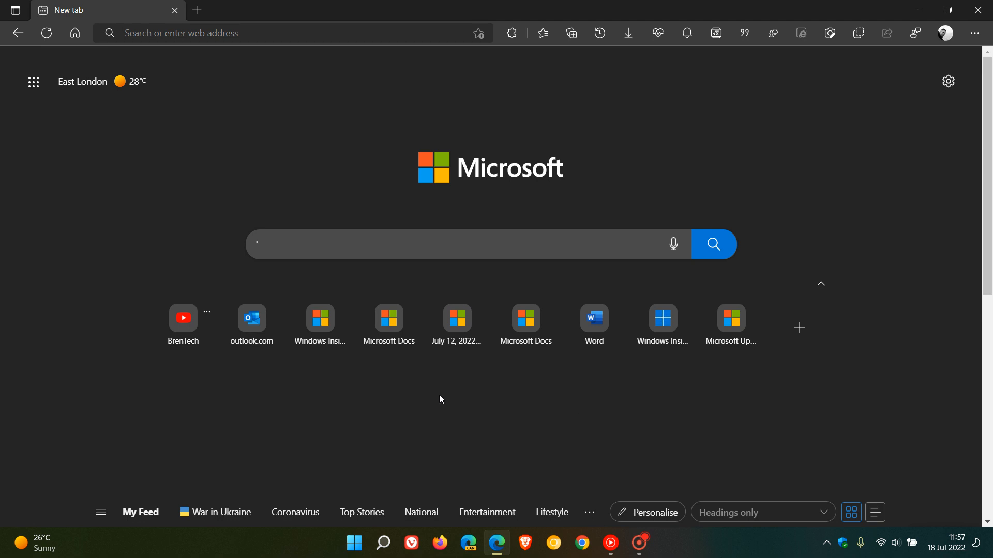
mouse_move(383, 397)
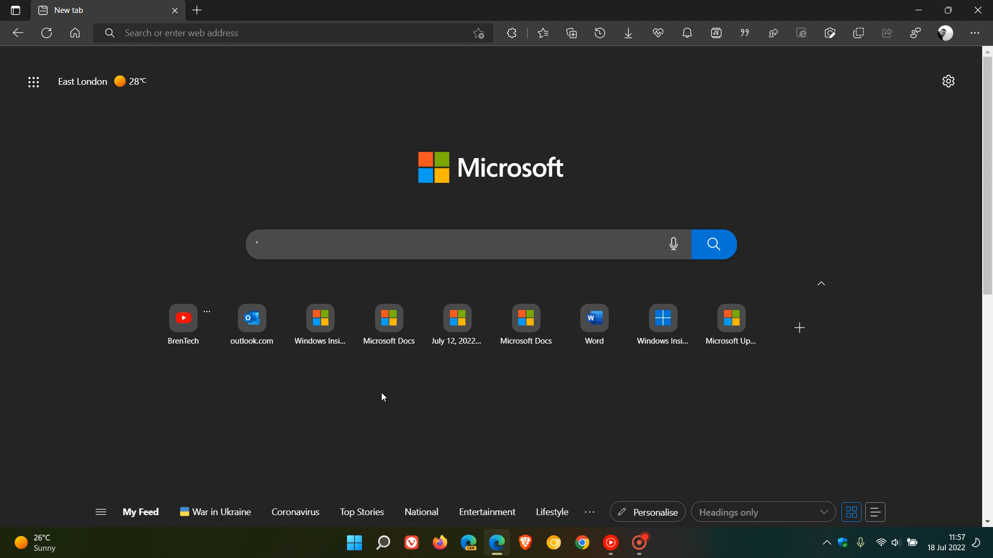
mouse_move(618, 406)
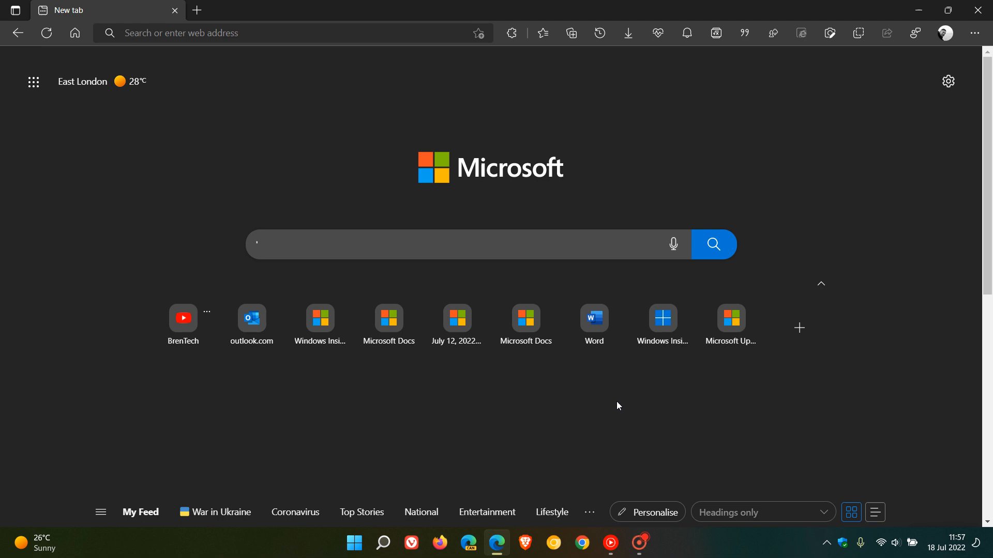
mouse_move(627, 397)
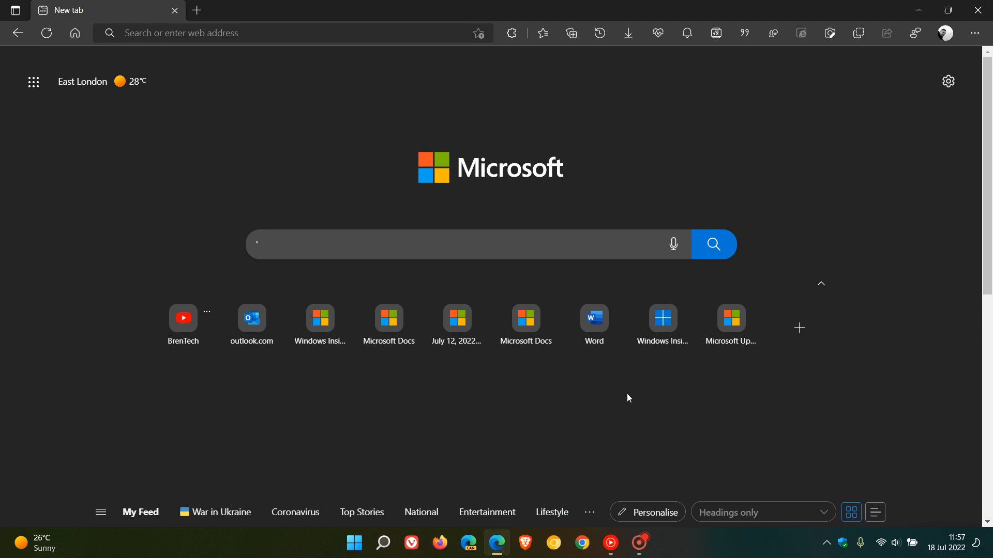
mouse_move(535, 417)
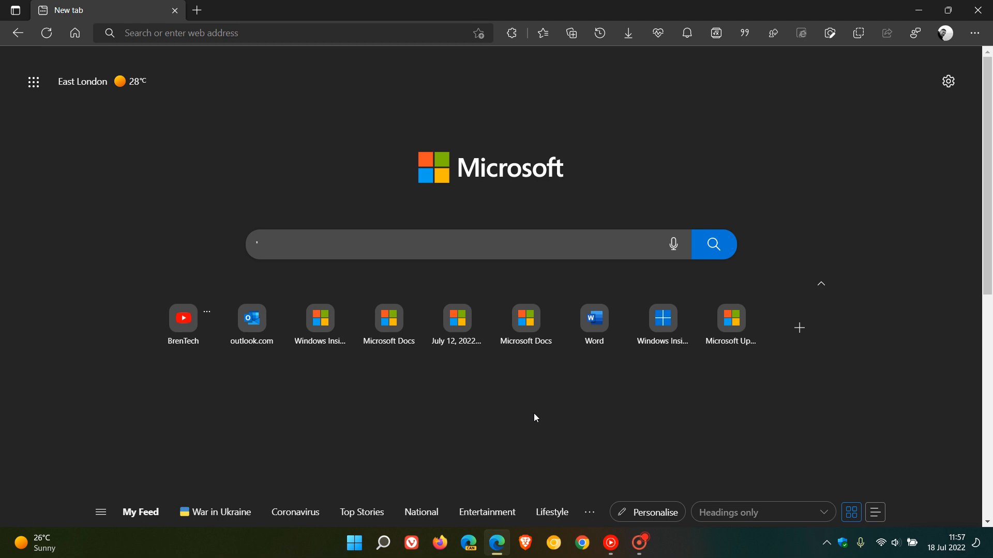
mouse_move(447, 439)
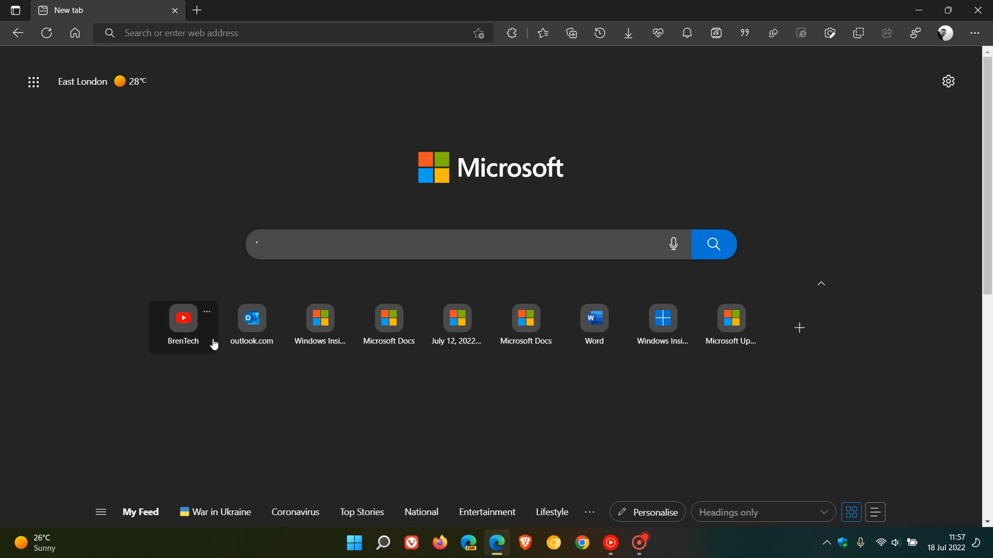
Pin the BrenTech quick link tile to the new tab page.
left_click(207, 311)
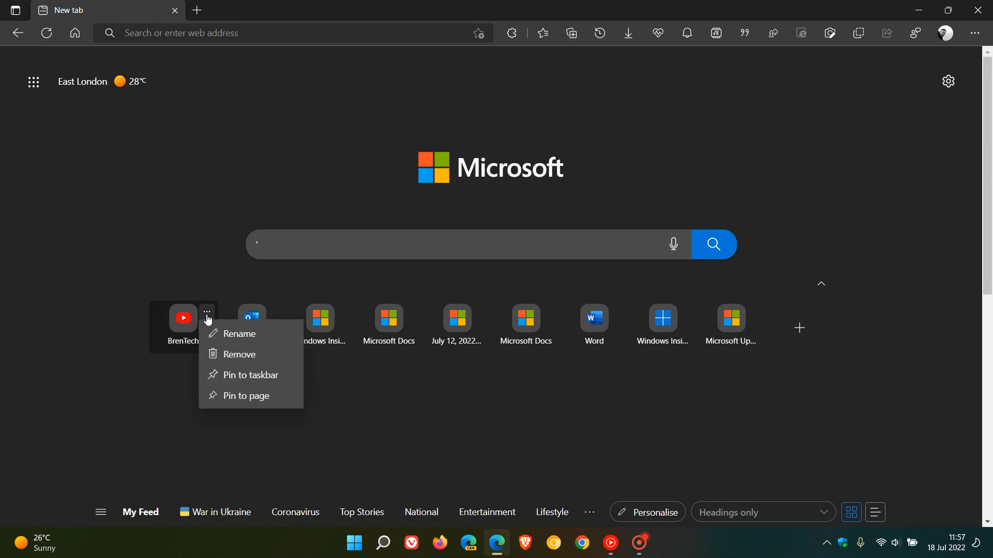
mouse_move(232, 399)
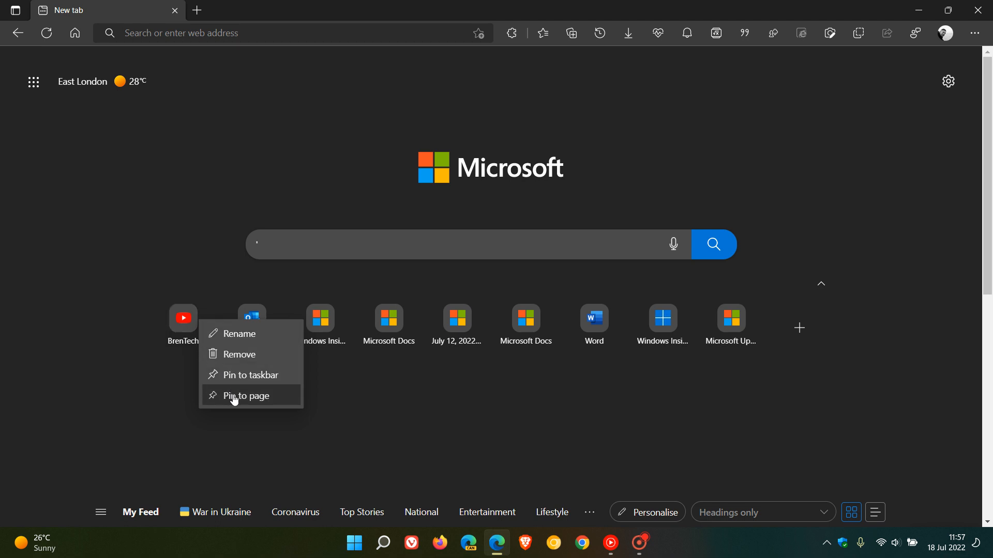
mouse_move(238, 334)
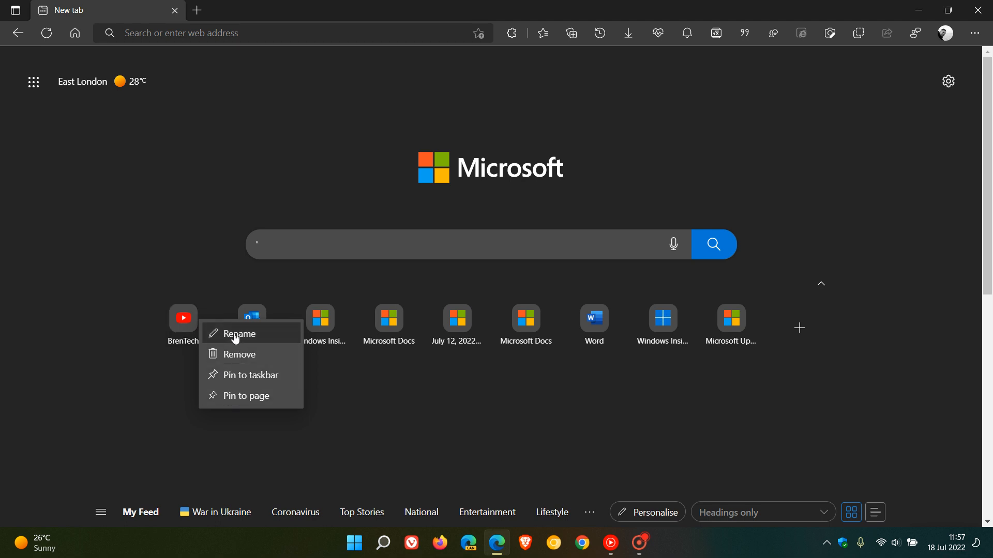
left_click(246, 395)
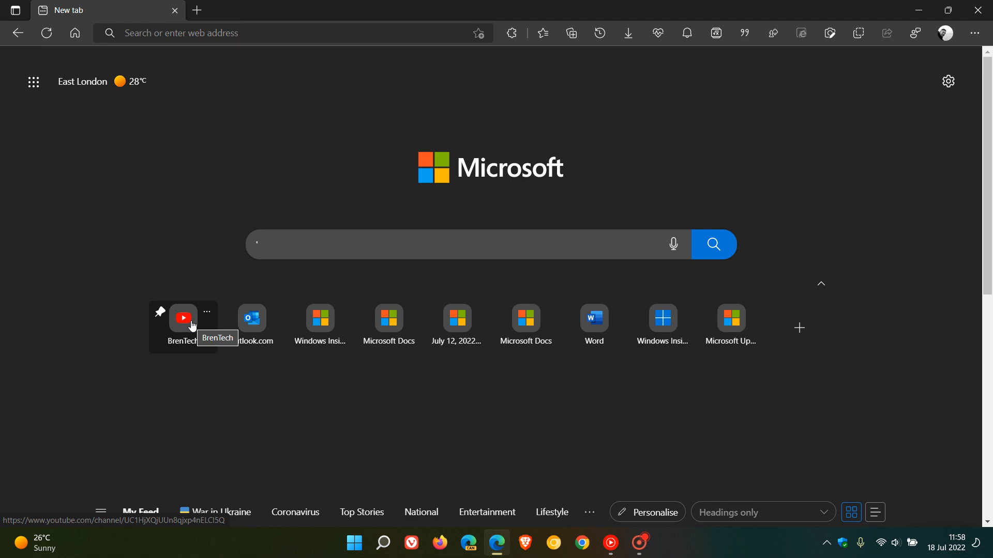
mouse_move(492, 400)
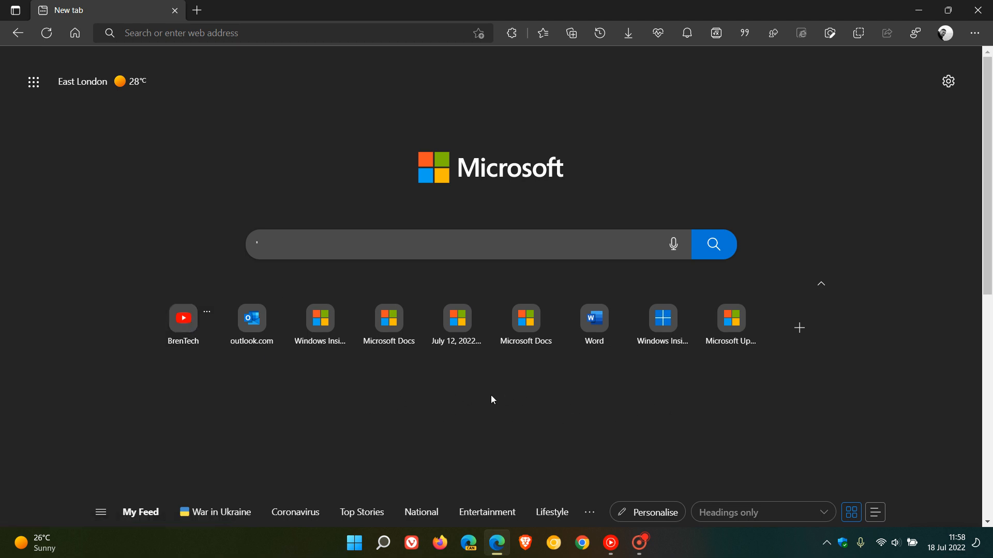
mouse_move(648, 395)
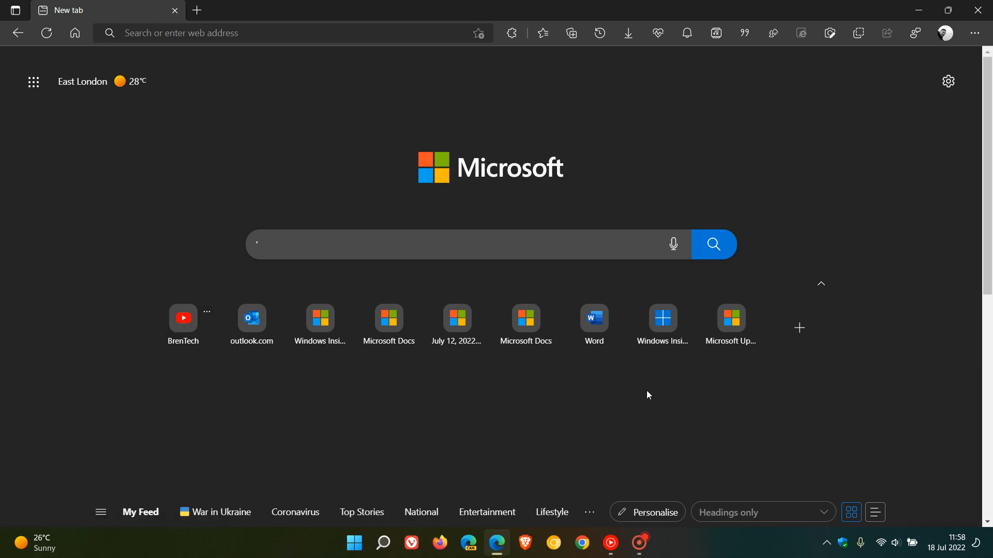
mouse_move(188, 324)
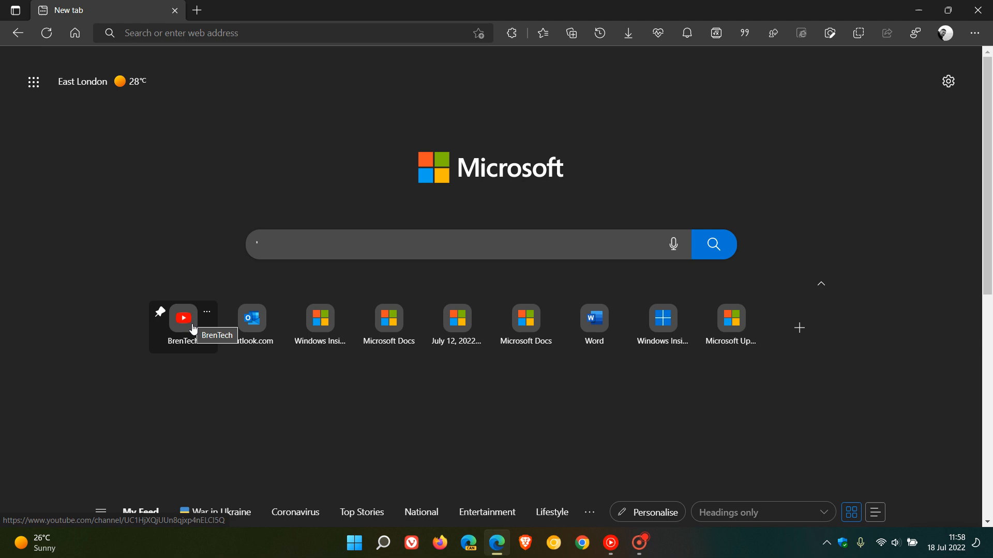
left_click(206, 312)
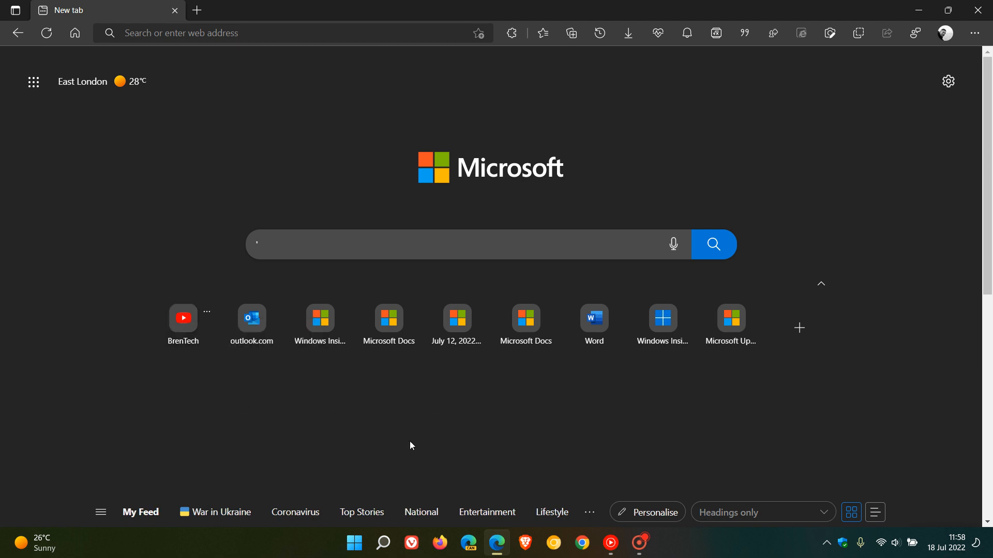
Pin BrenTech to the taskbar, then return to the New tab page.
left_click(207, 311)
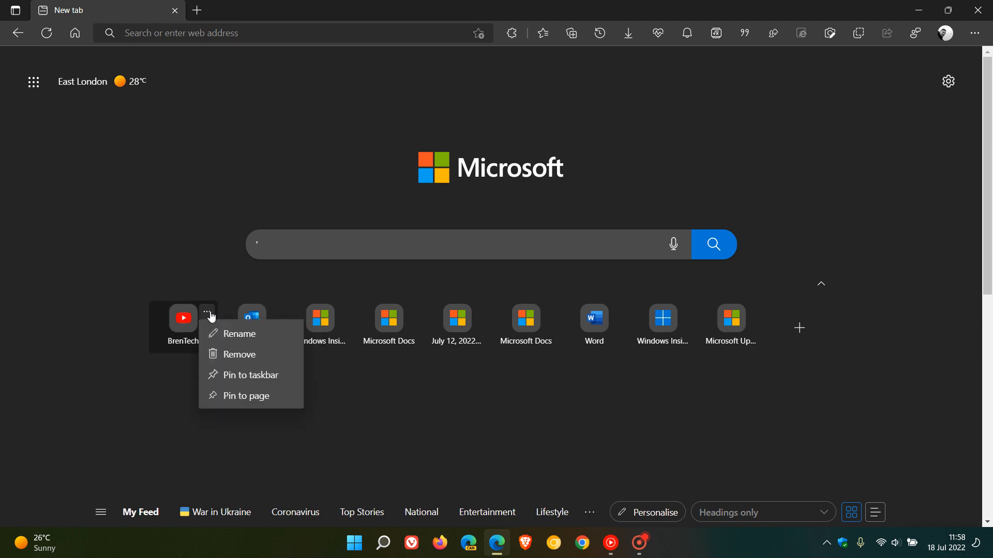
left_click(251, 375)
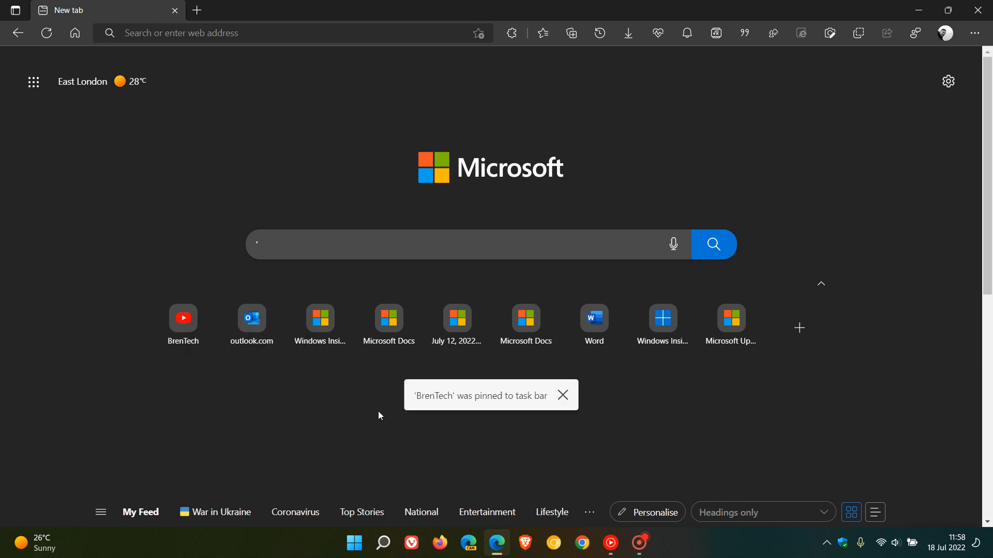
mouse_move(382, 416)
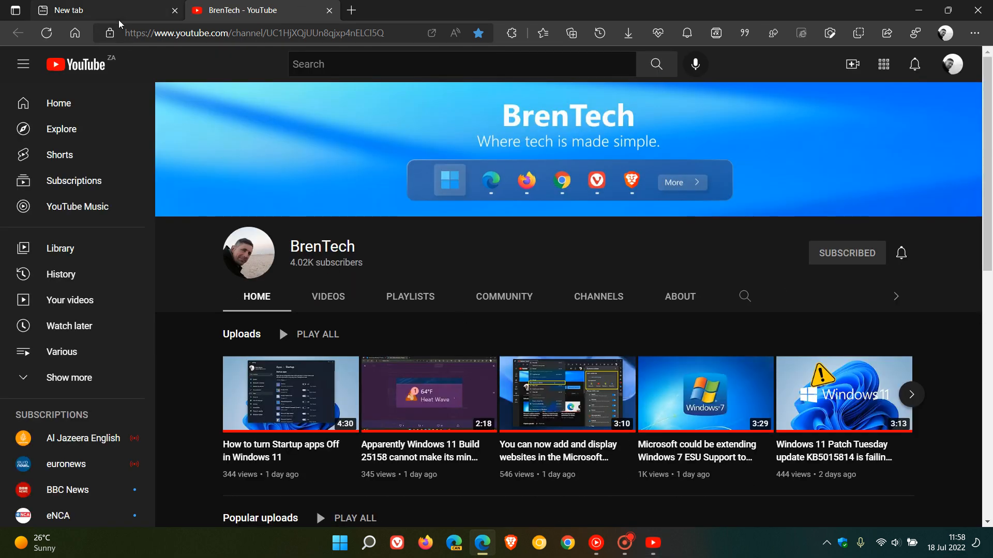
left_click(83, 10)
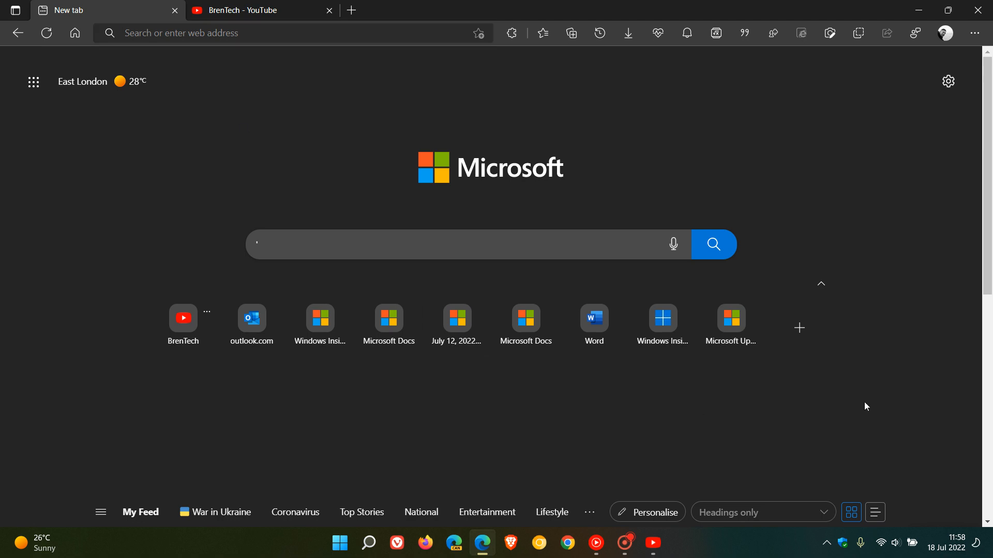
mouse_move(870, 411)
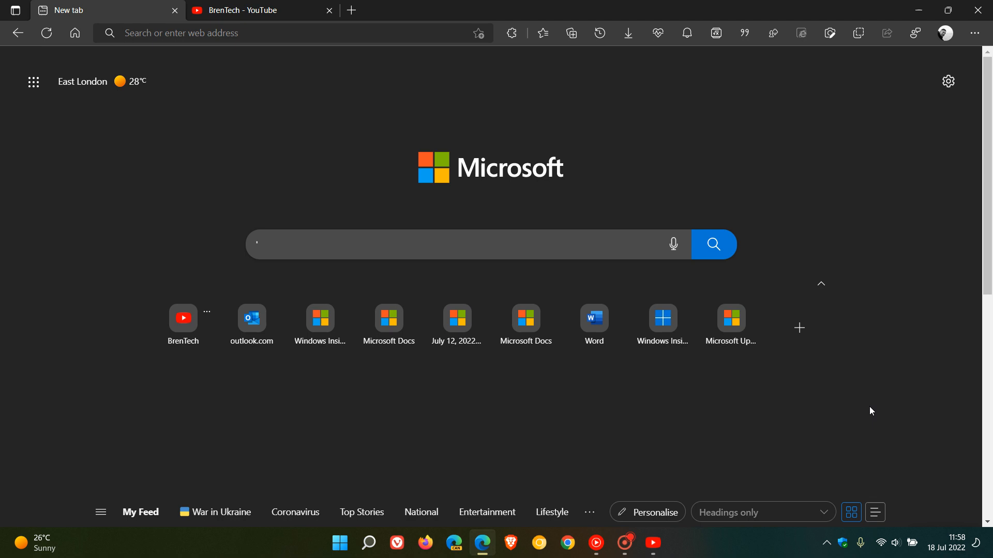
In the Custom page layout settings, set Quick links to 2 rows.
left_click(947, 81)
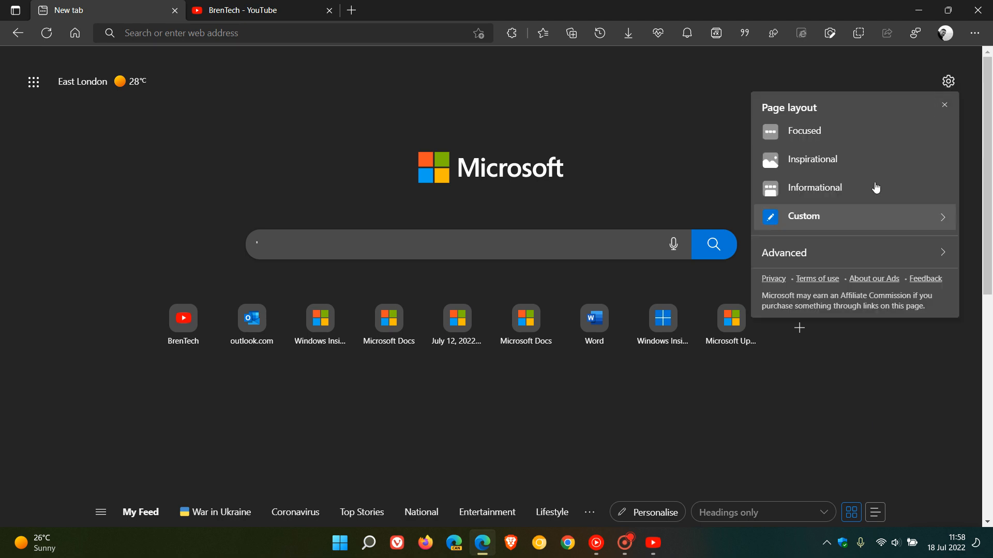
left_click(804, 216)
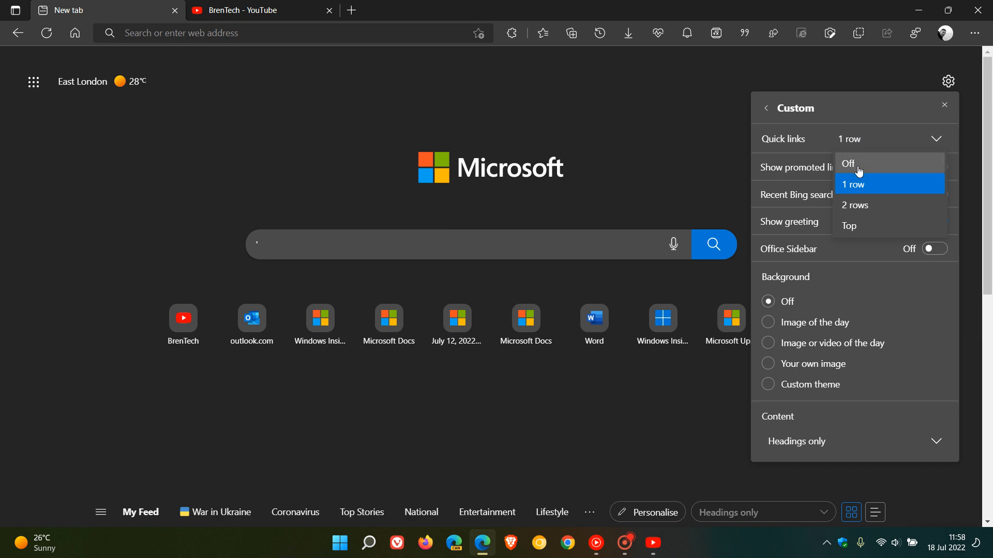
left_click(848, 164)
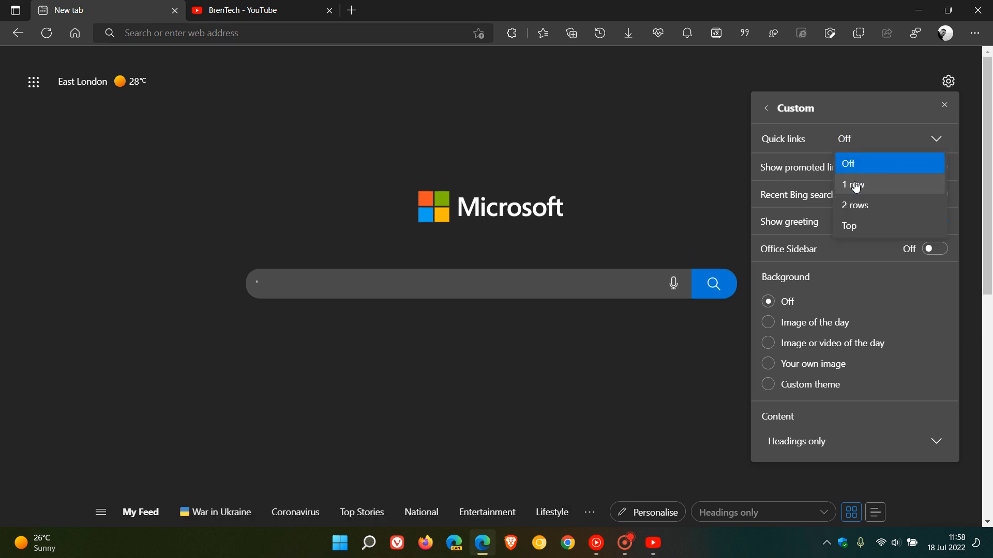
left_click(855, 206)
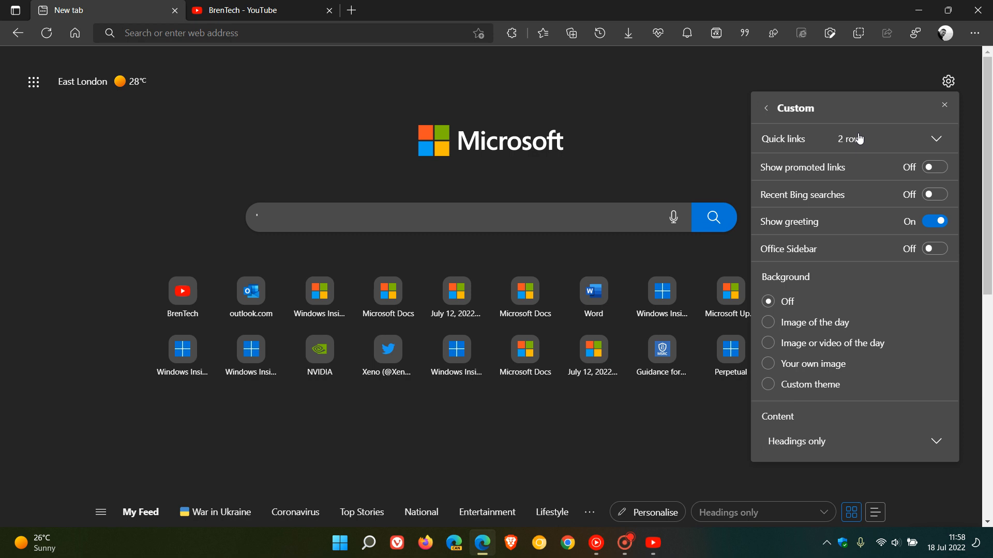
Change Quick links to Top and close the settings panel.
left_click(907, 139)
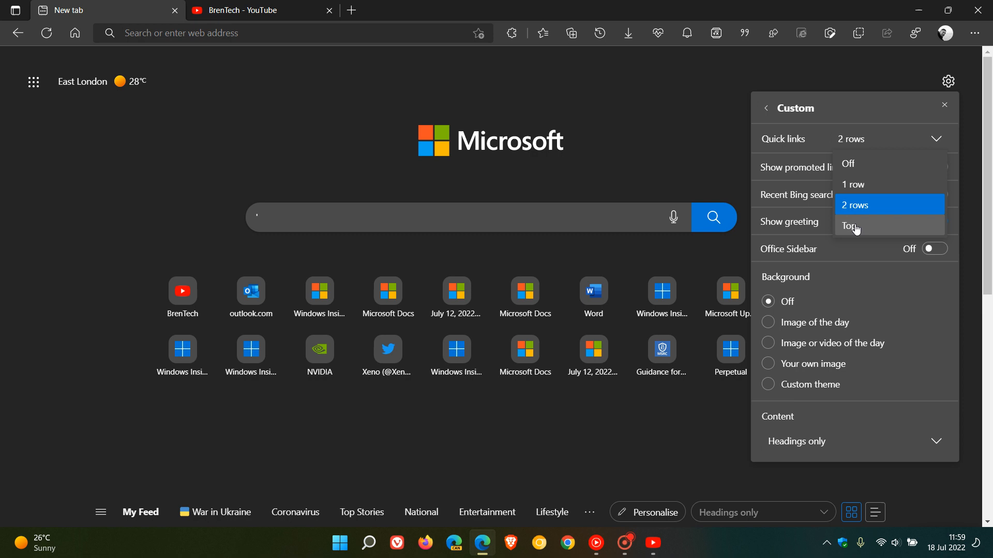
left_click(848, 225)
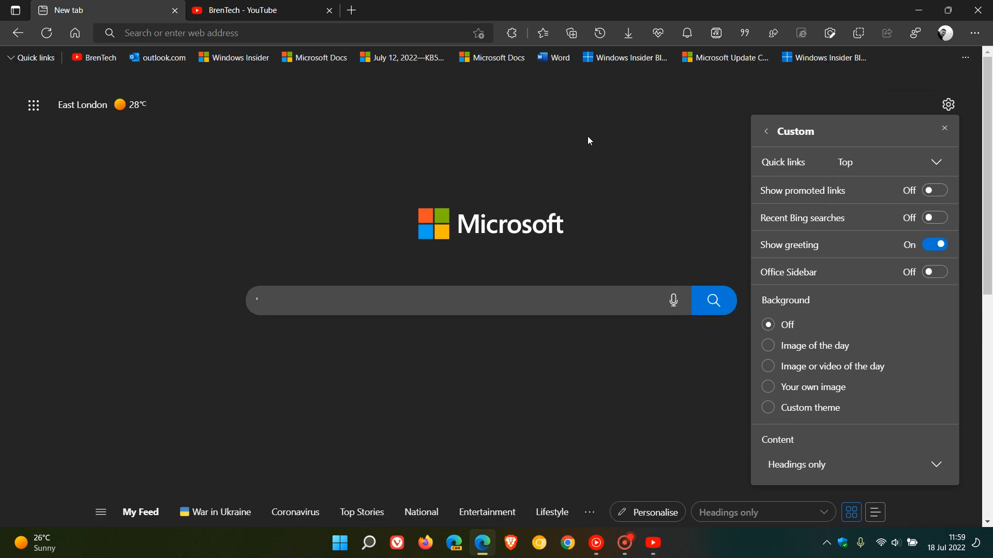
mouse_move(462, 93)
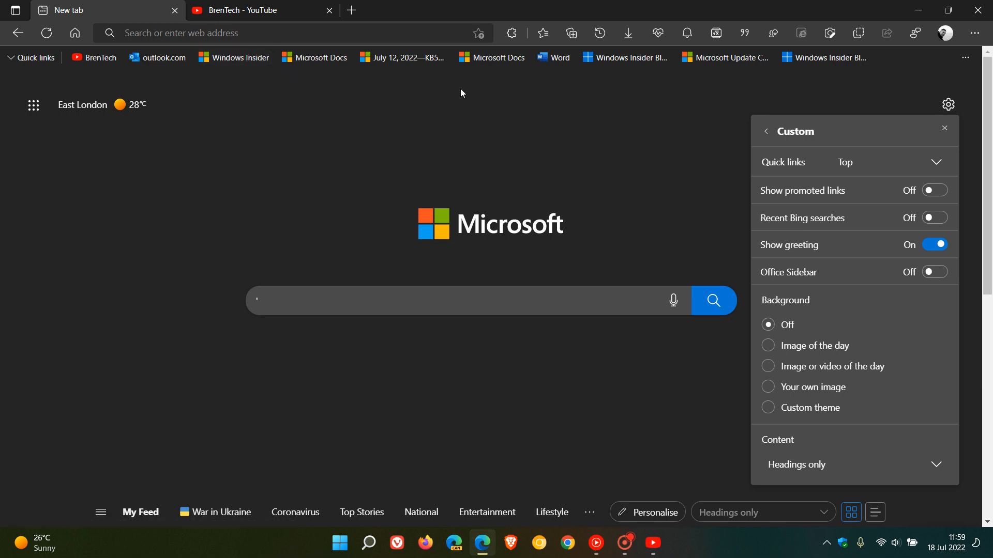
mouse_move(627, 113)
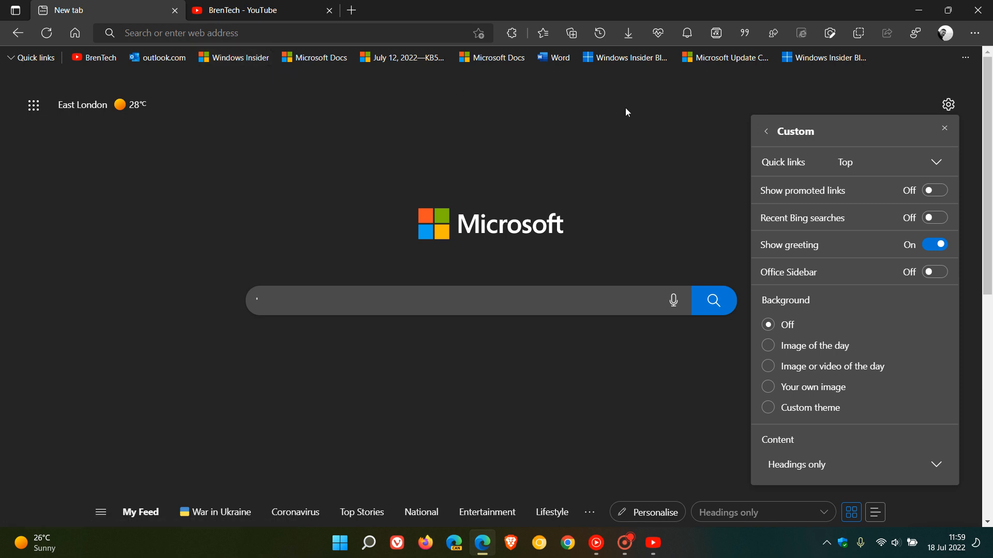
left_click(944, 128)
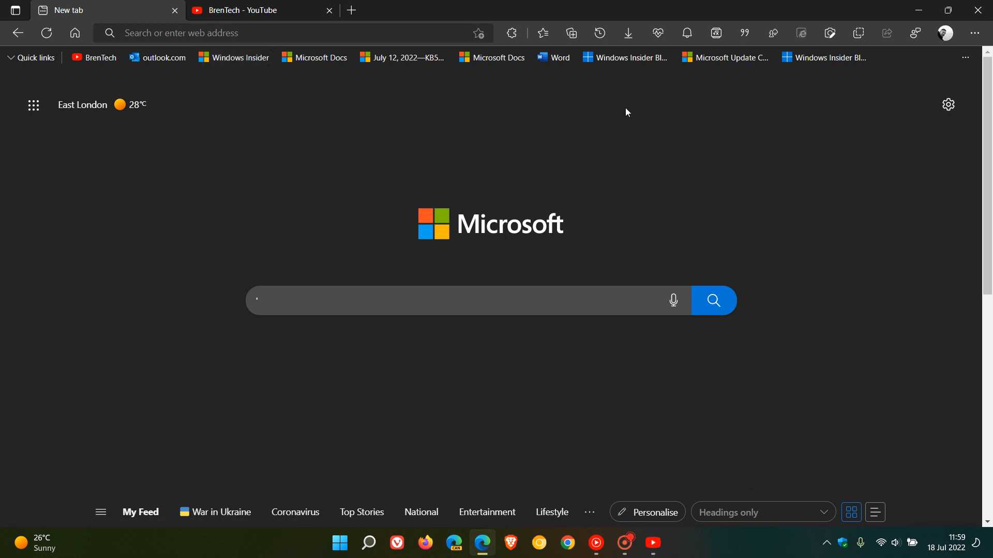
mouse_move(521, 84)
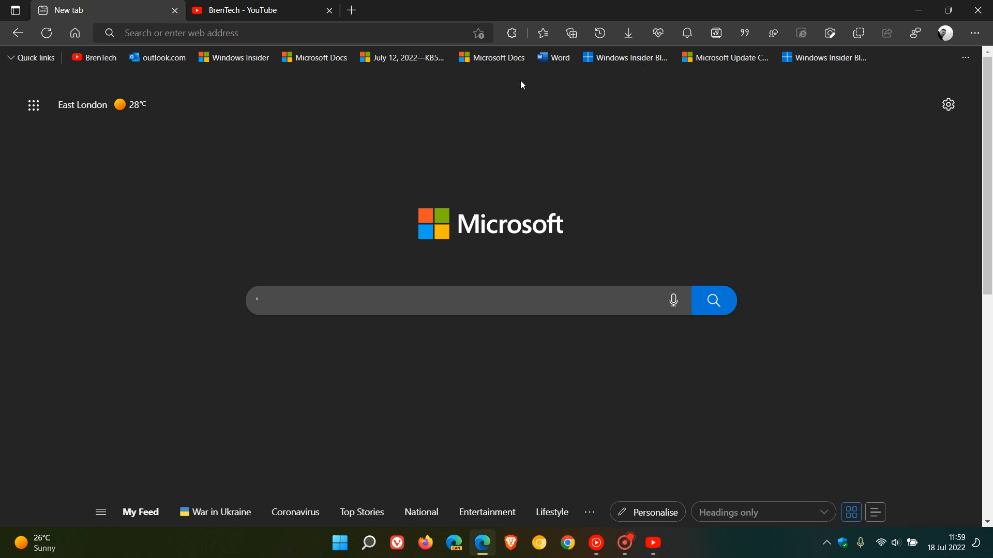
Expand and dismiss the quick links bar list, then set Quick links to 1 row.
left_click(33, 57)
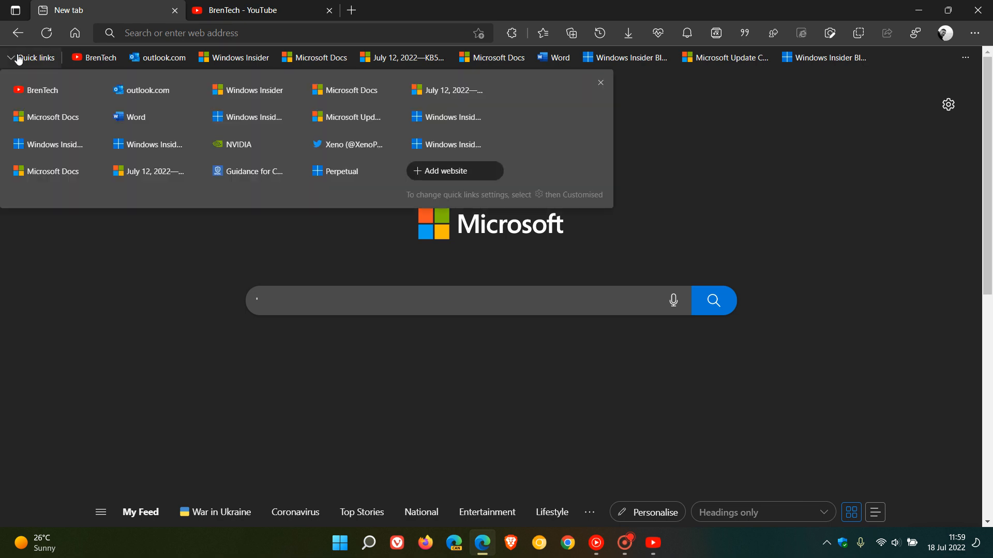
mouse_move(750, 181)
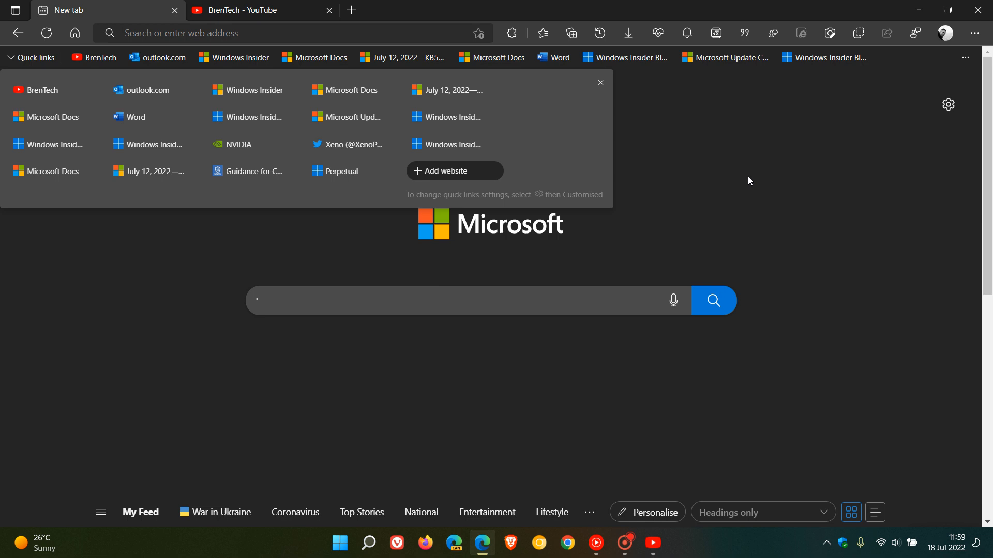
left_click(601, 82)
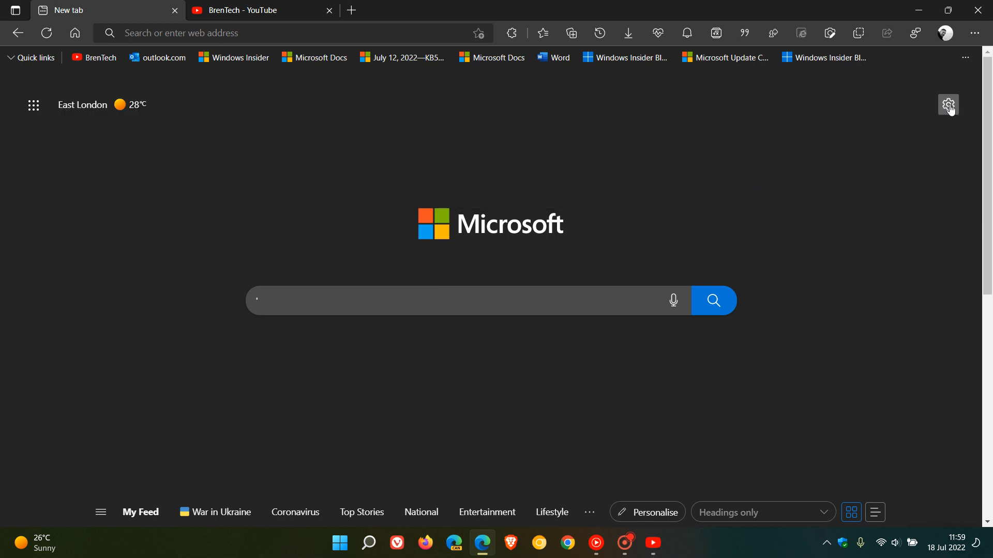
left_click(948, 105)
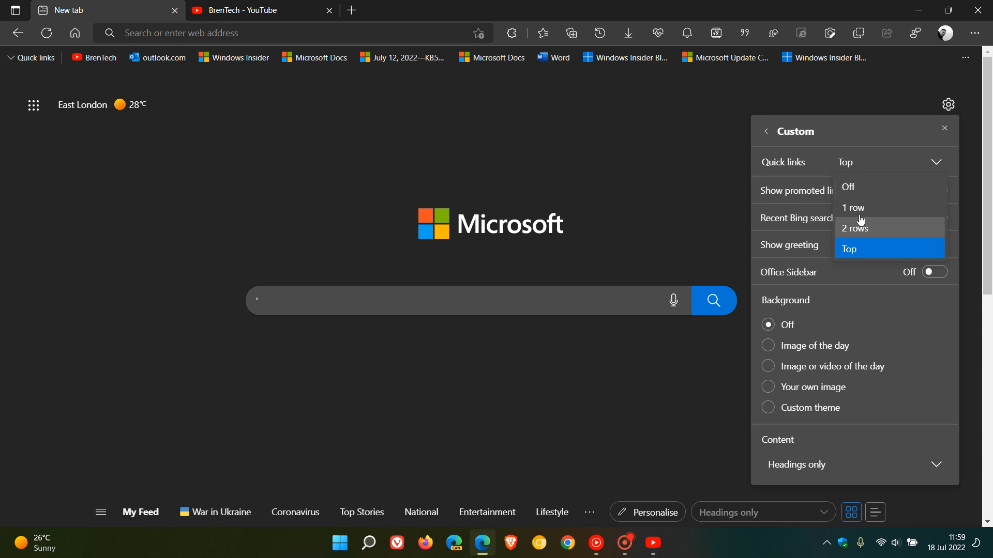
left_click(853, 208)
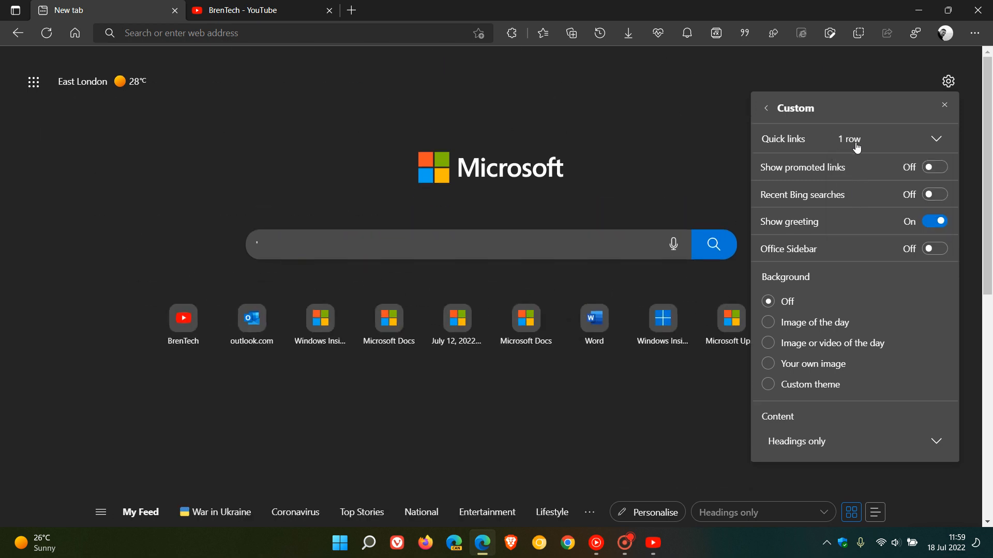
left_click(936, 139)
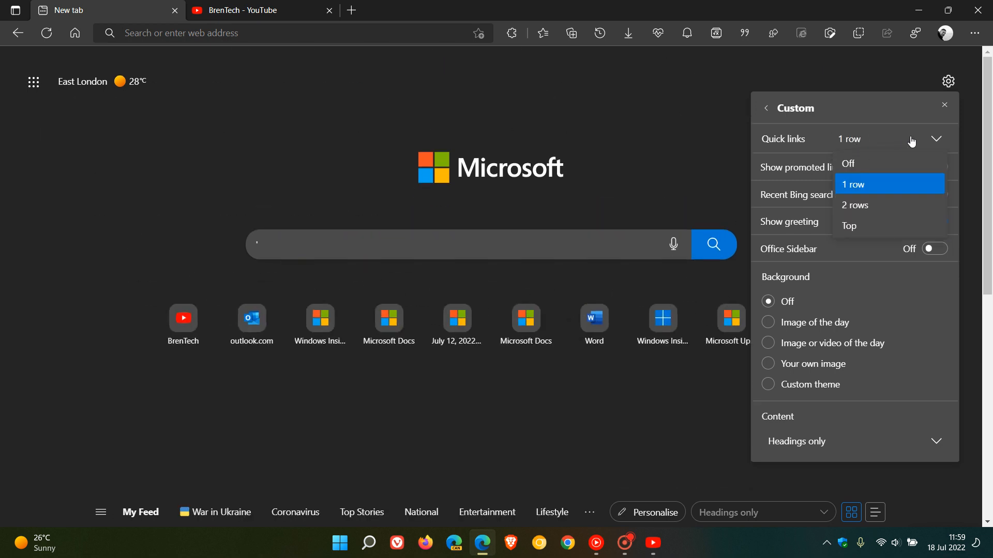
mouse_move(797, 177)
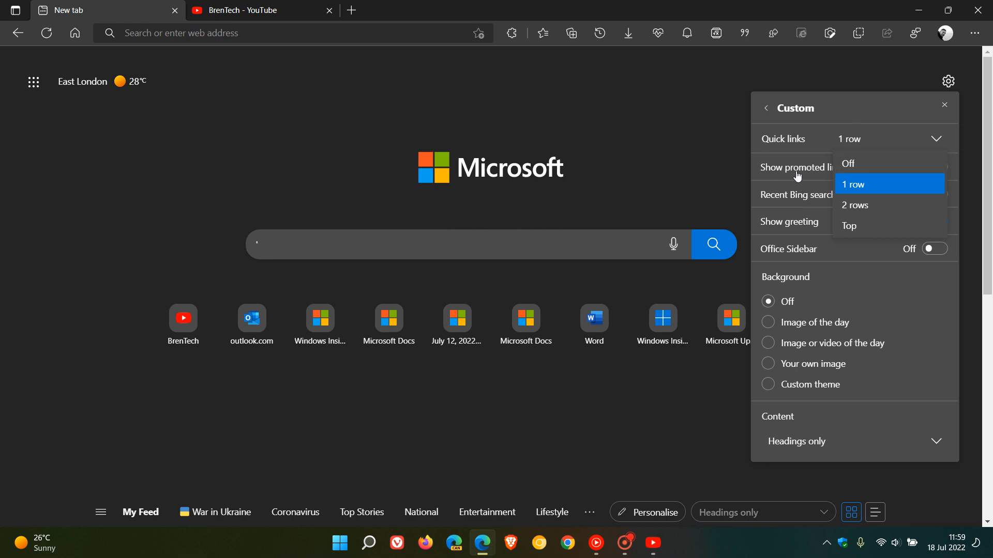
Toggle Show promoted links on, off and on again, then close the Custom panel.
left_click(934, 167)
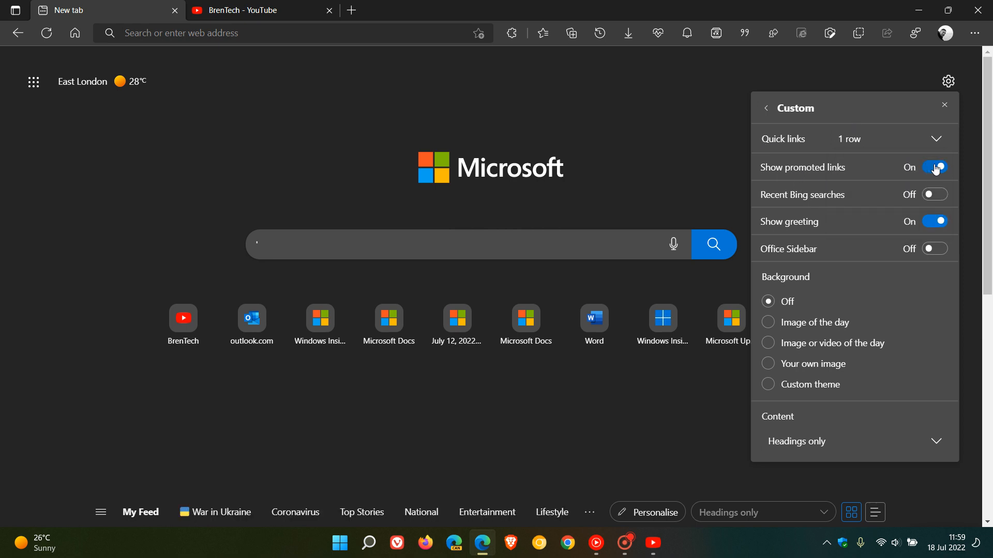
left_click(934, 167)
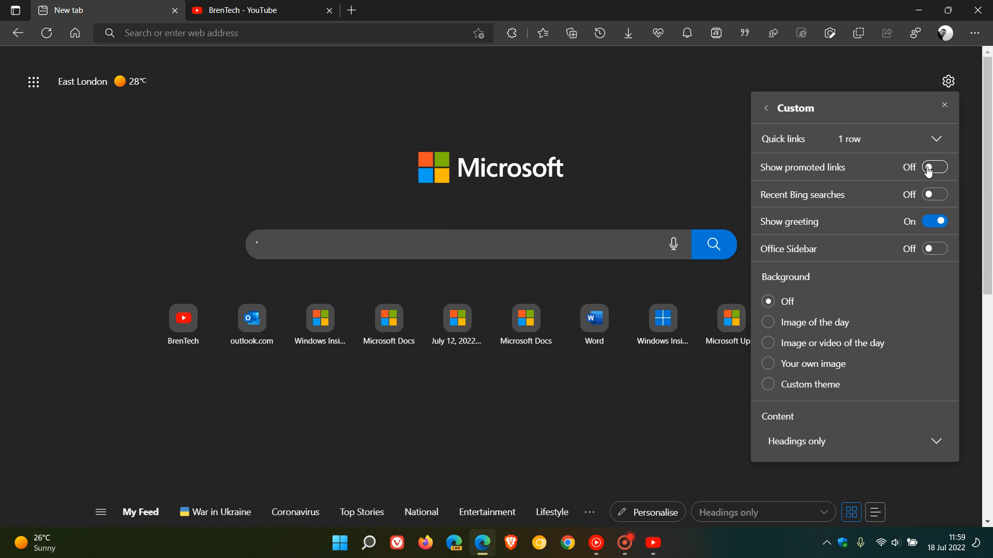
left_click(934, 167)
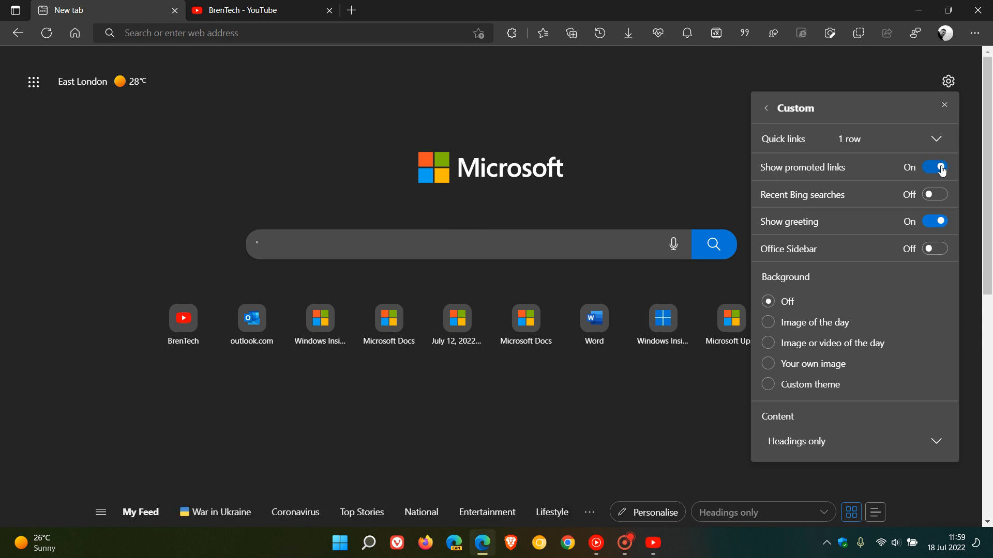
mouse_move(593, 387)
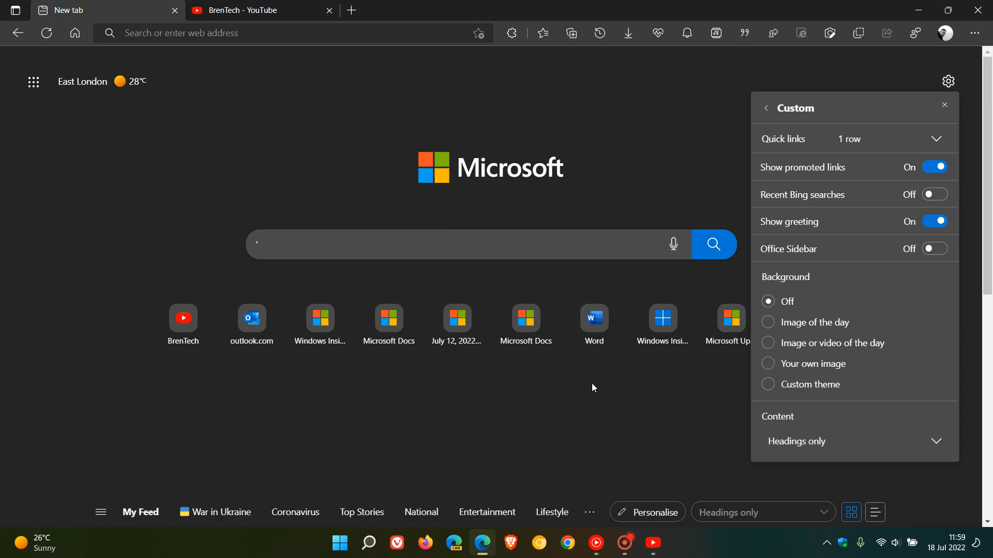
mouse_move(871, 175)
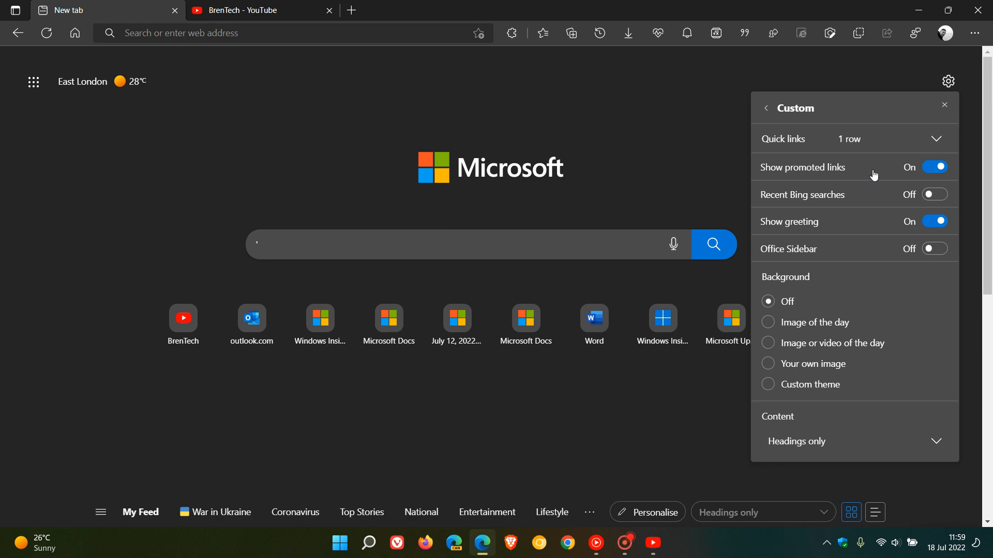
left_click(942, 104)
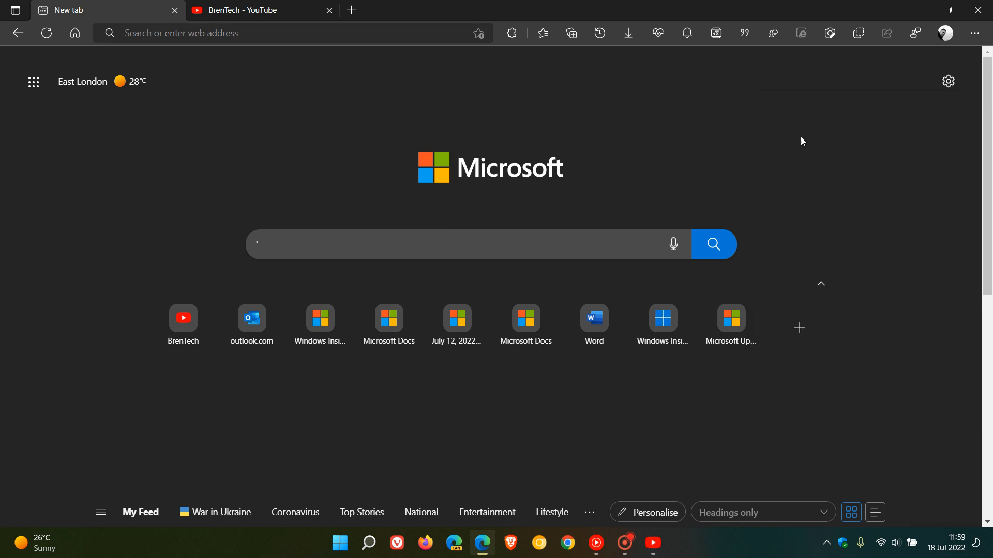
mouse_move(744, 146)
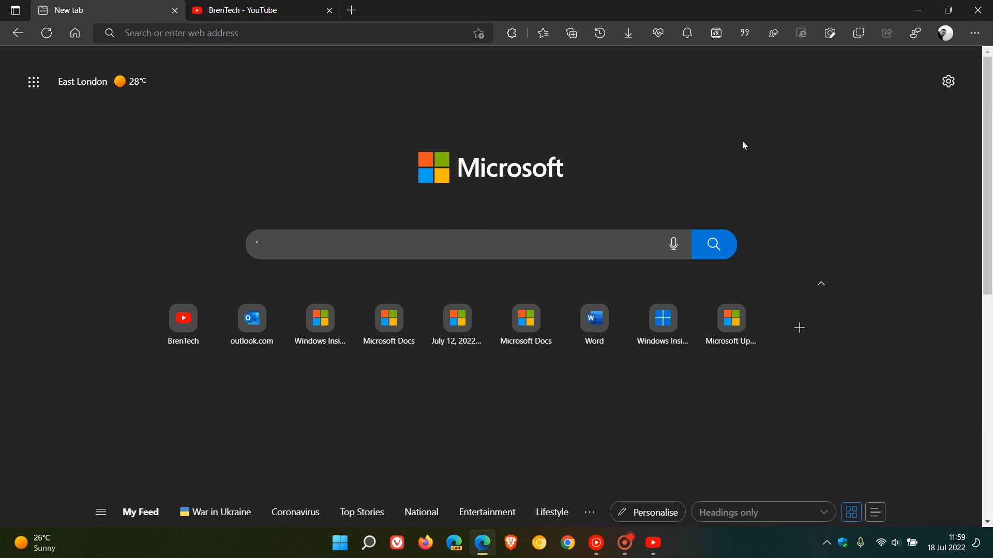